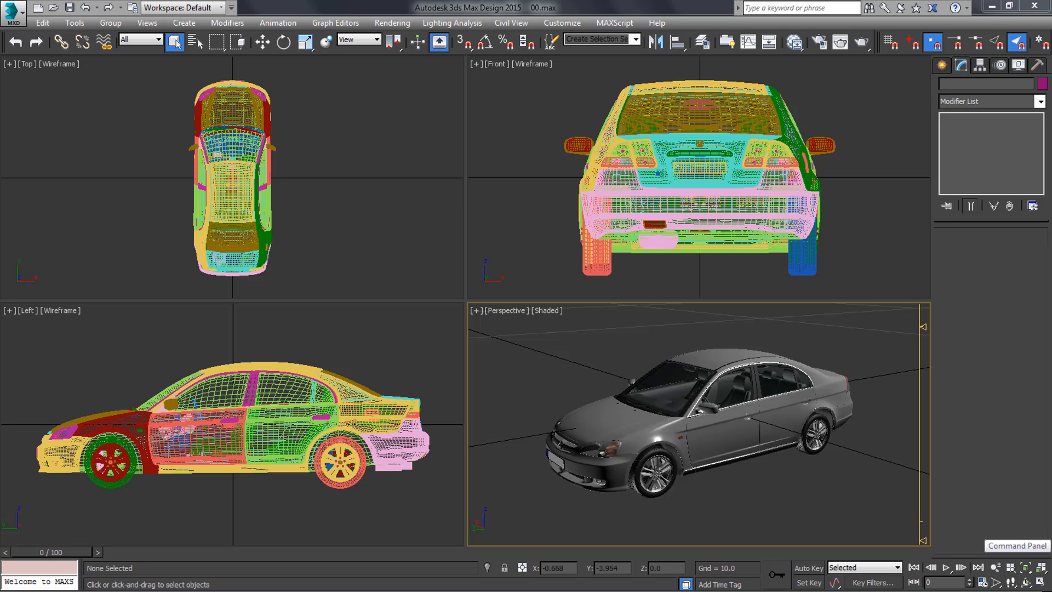
pyautogui.moveTo(887, 495)
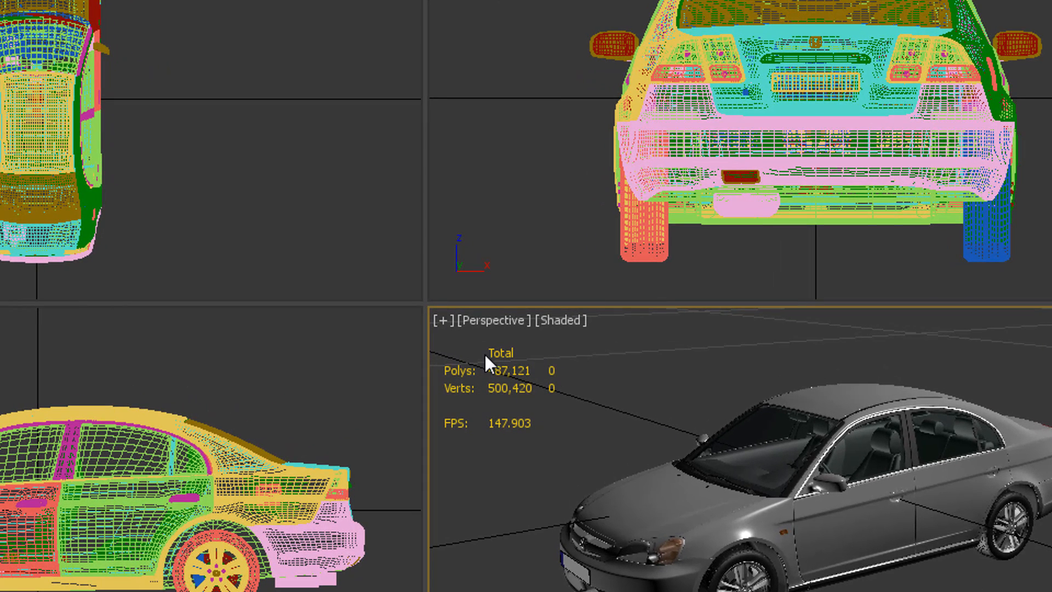
pyautogui.moveTo(531, 409)
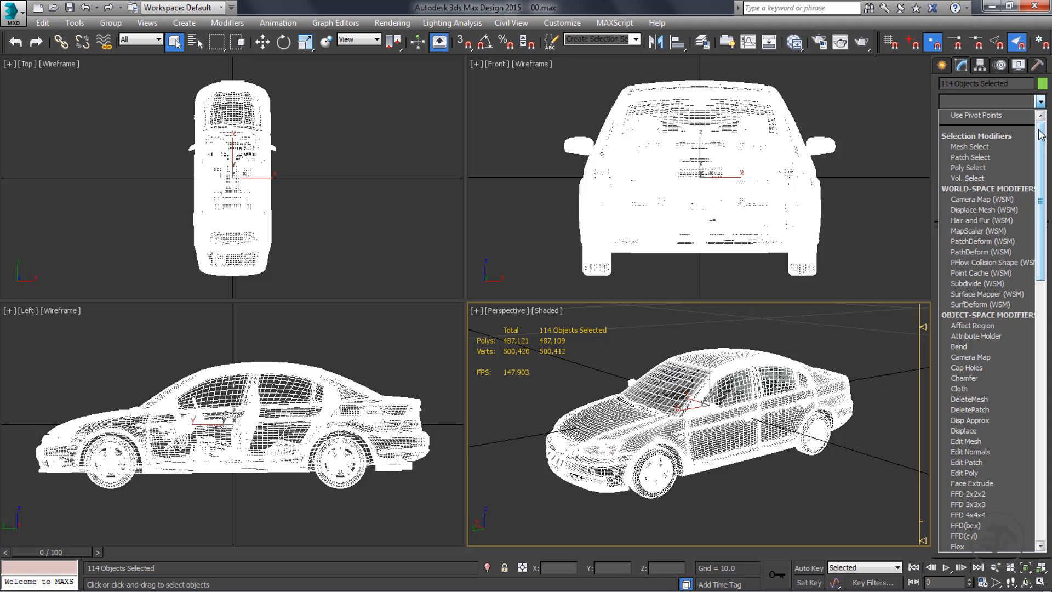
pyautogui.scroll(-3)
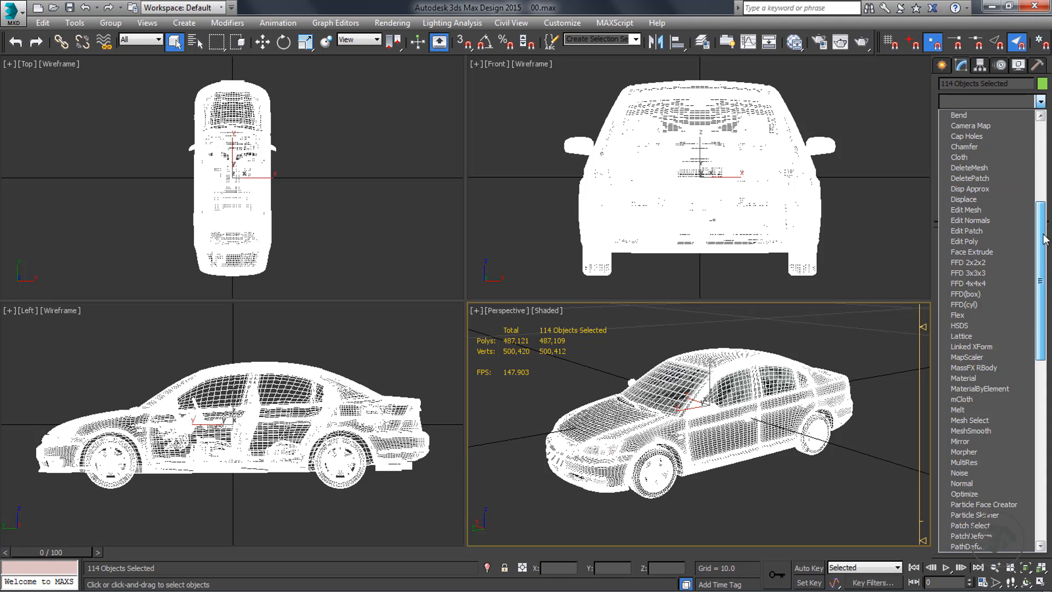
pyautogui.scroll(-3)
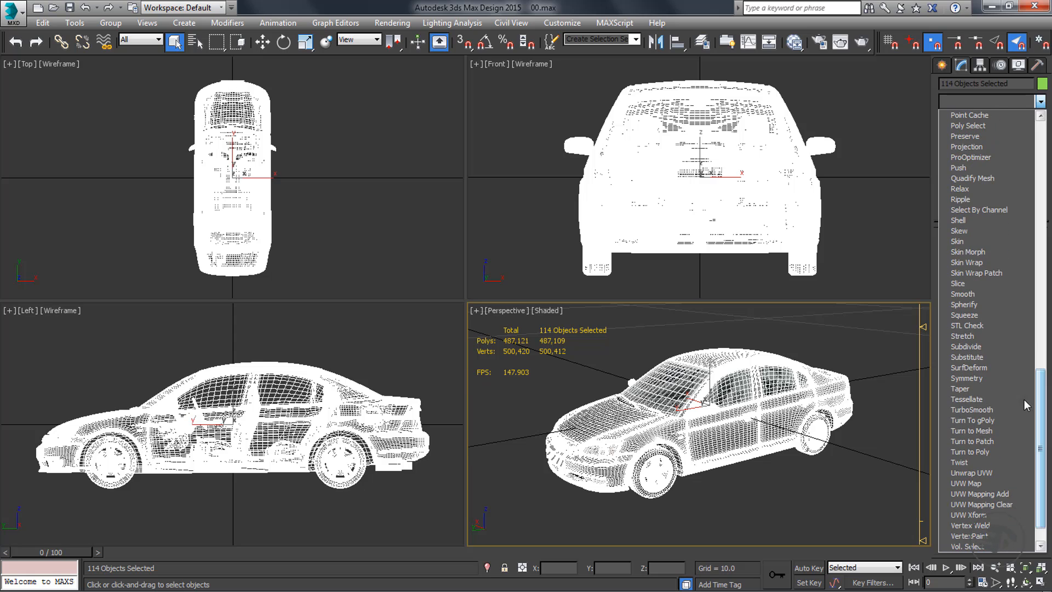
pyautogui.click(971, 452)
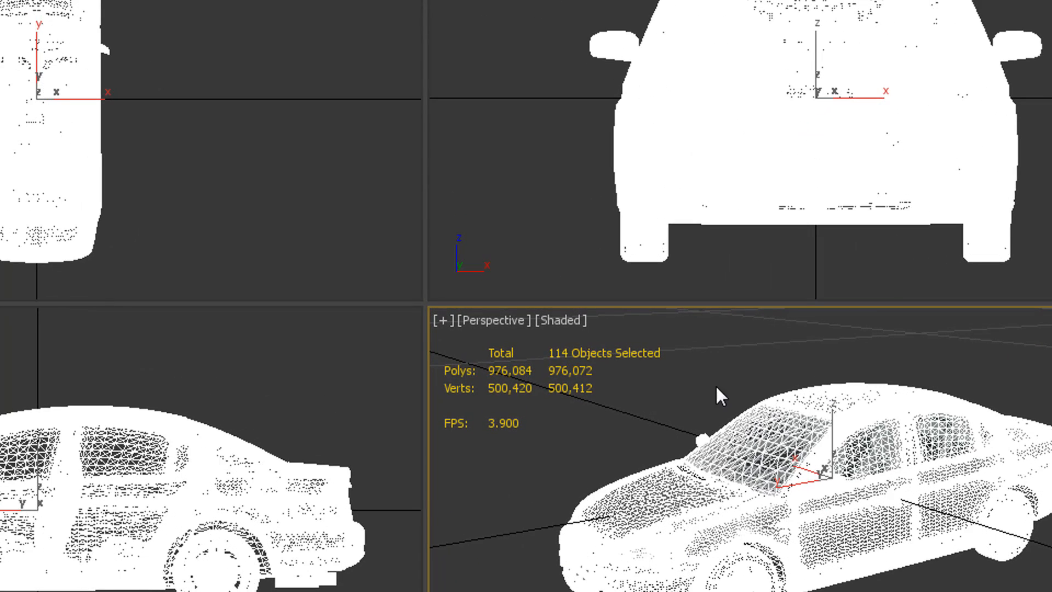
pyautogui.moveTo(516, 360)
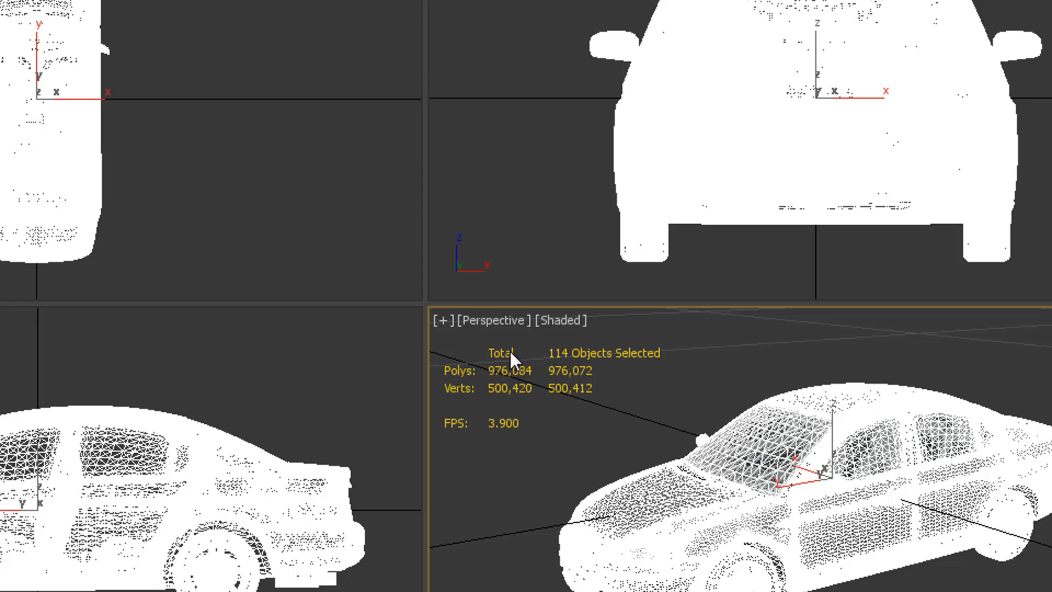
pyautogui.moveTo(507, 394)
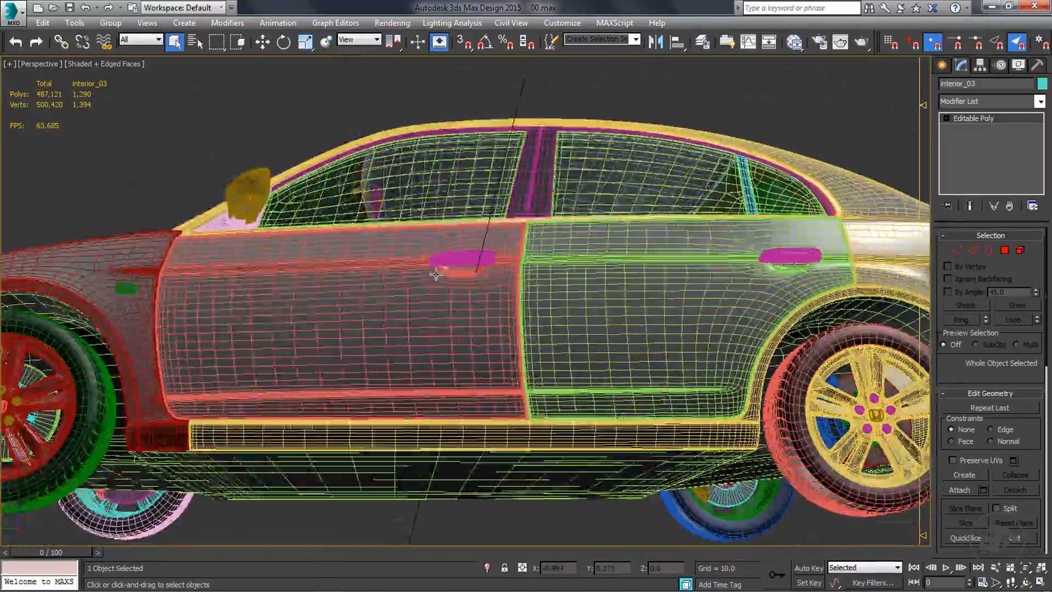
# Step: Orbit around the car's side to bring the hood into view for isolation
pyautogui.moveTo(437, 274); pyautogui.dragTo(635, 304)
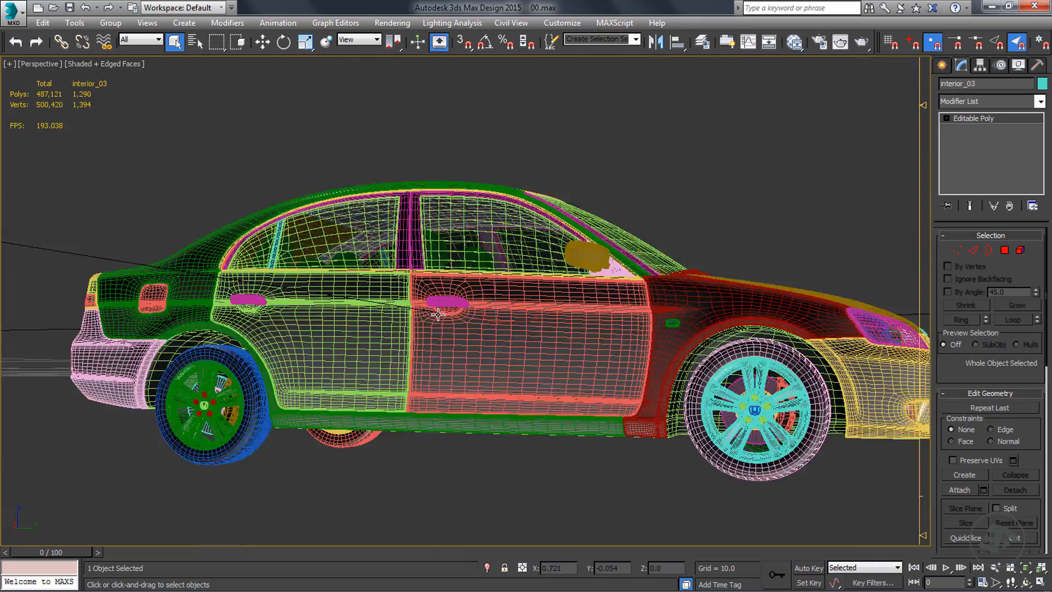
pyautogui.moveTo(456, 302); pyautogui.dragTo(562, 404)
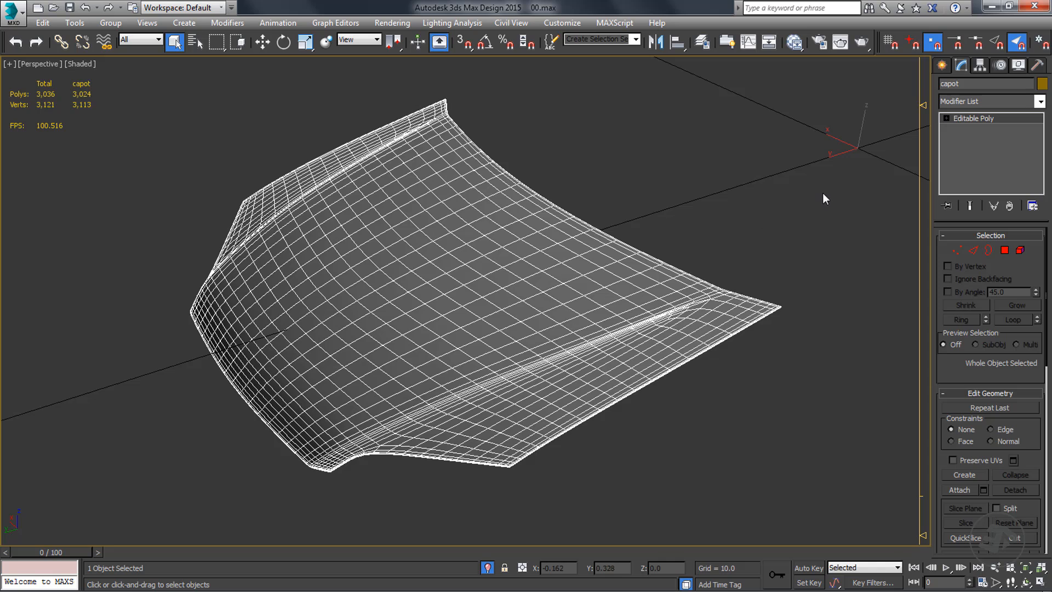
pyautogui.click(1041, 100)
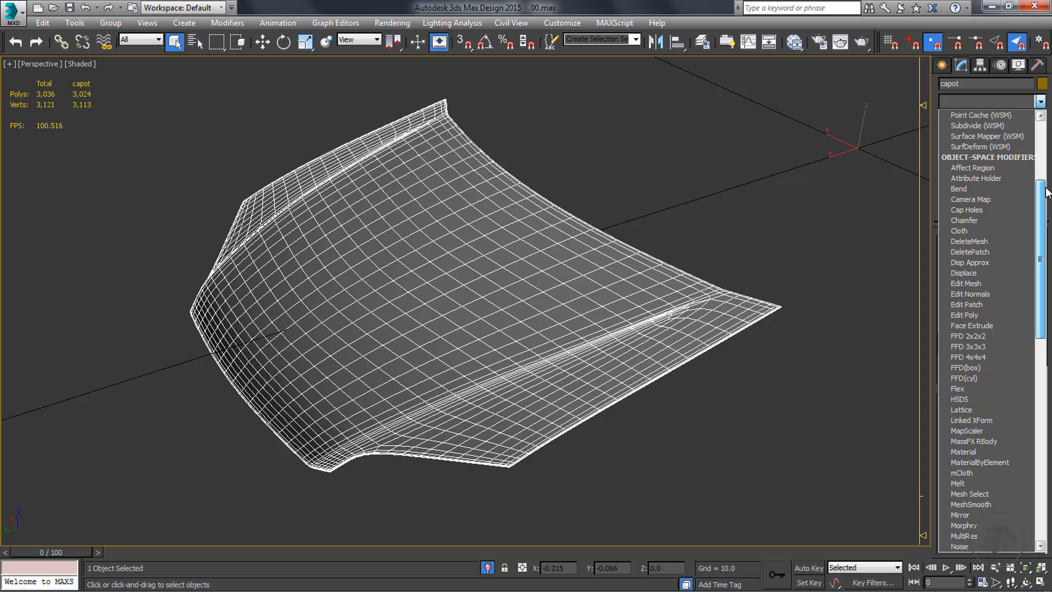
pyautogui.scroll(-3)
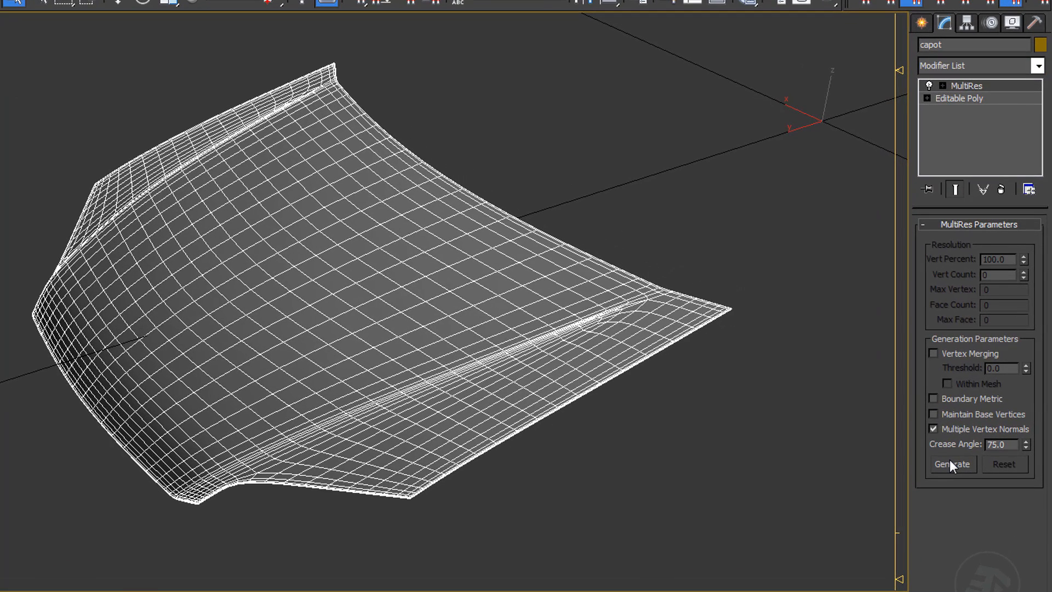
pyautogui.click(952, 463)
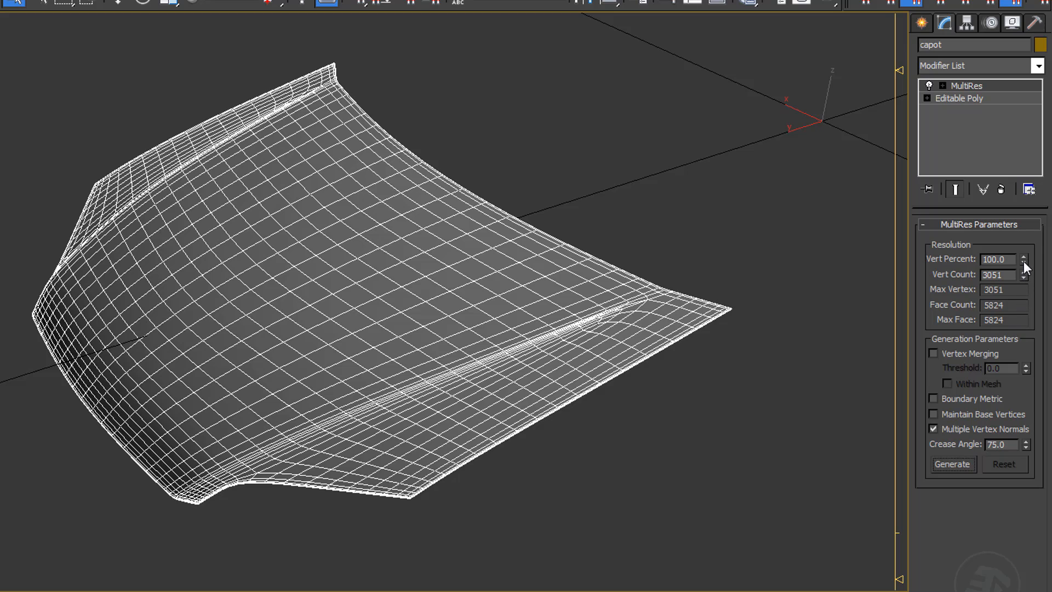
pyautogui.click(1026, 262)
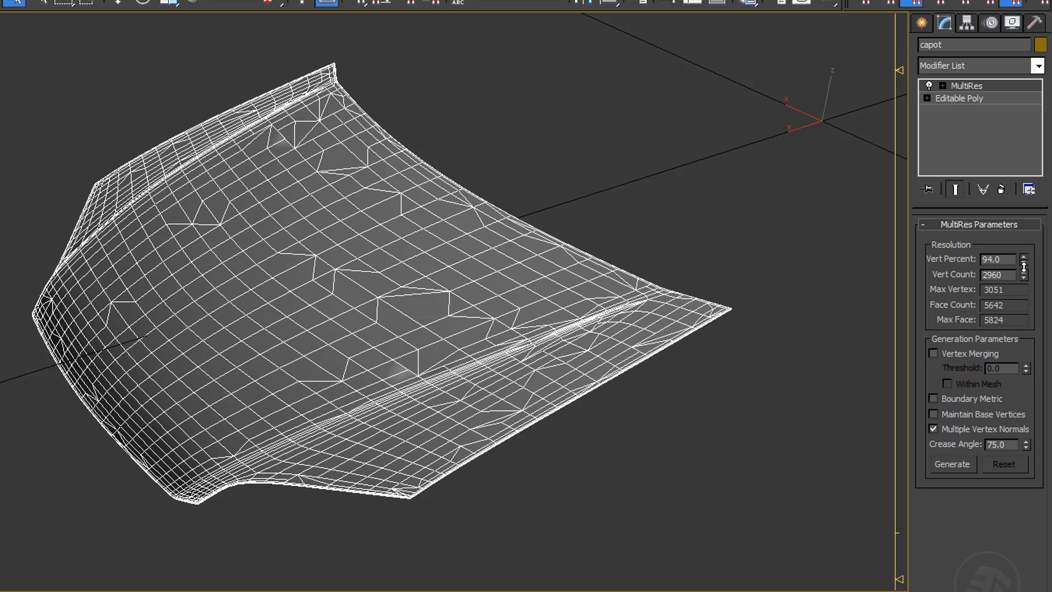
pyautogui.moveTo(1025, 259); pyautogui.dragTo(1025, 276)
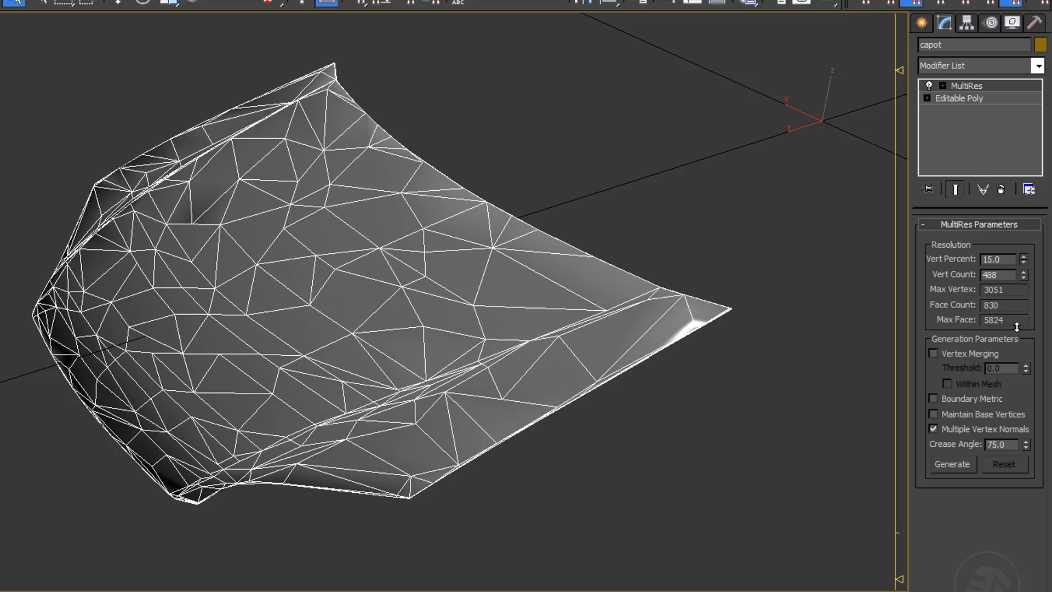
pyautogui.click(1024, 261)
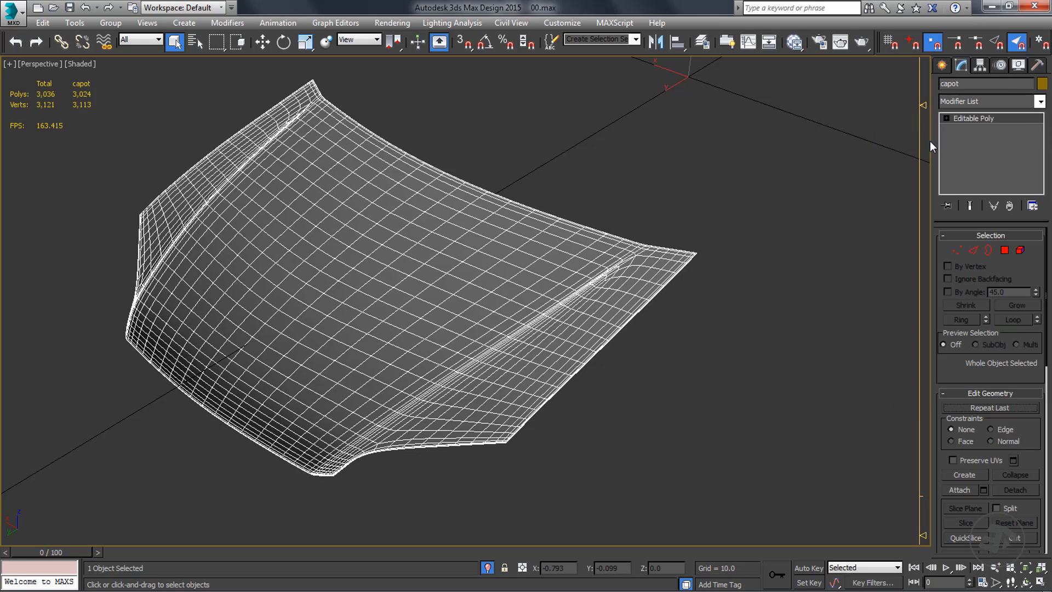
pyautogui.click(988, 101)
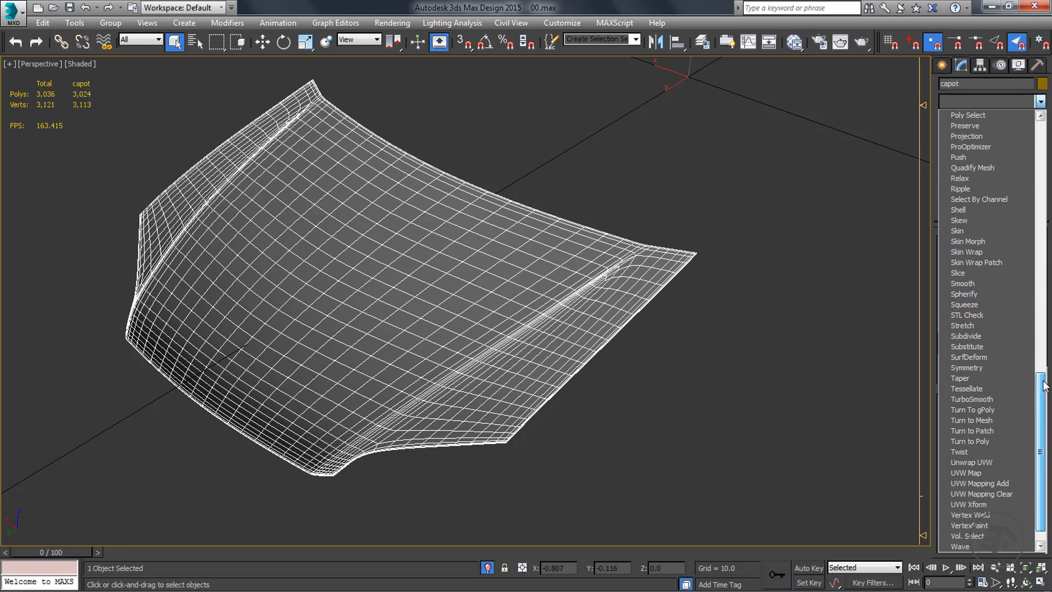
pyautogui.scroll(-3)
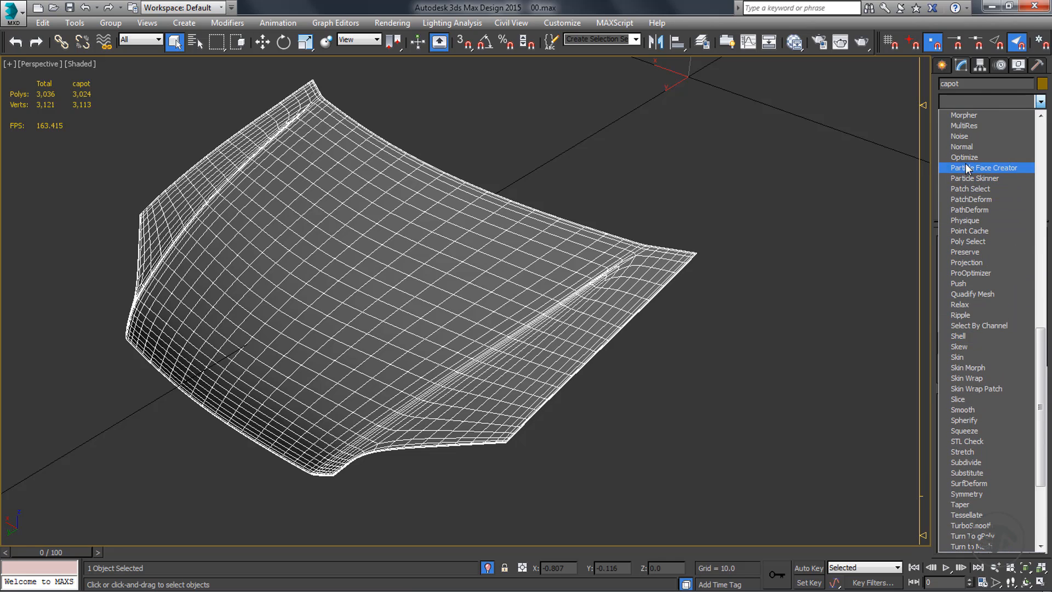
pyautogui.click(965, 157)
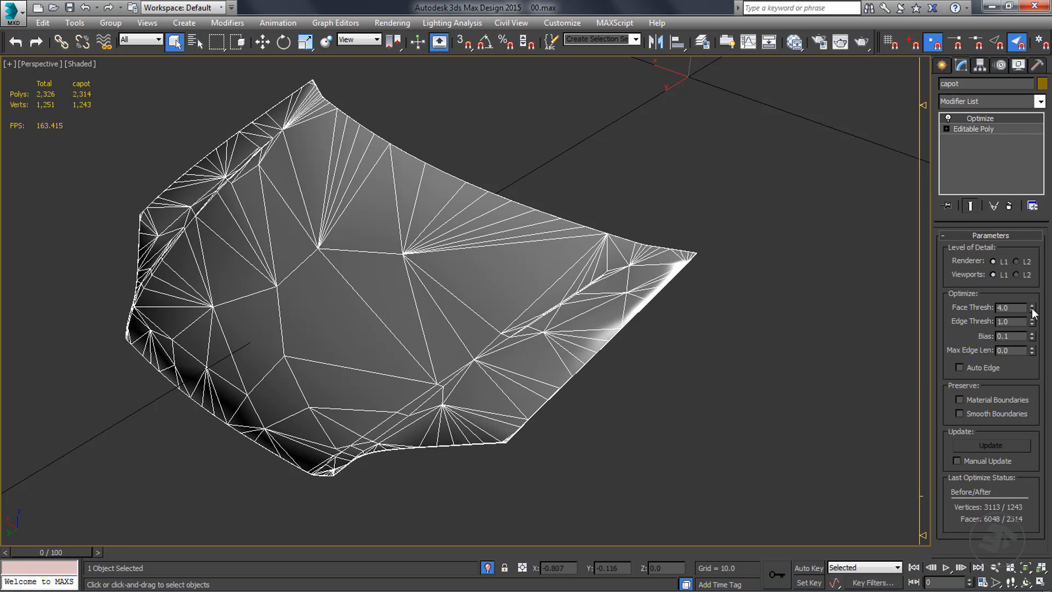
pyautogui.click(1034, 310)
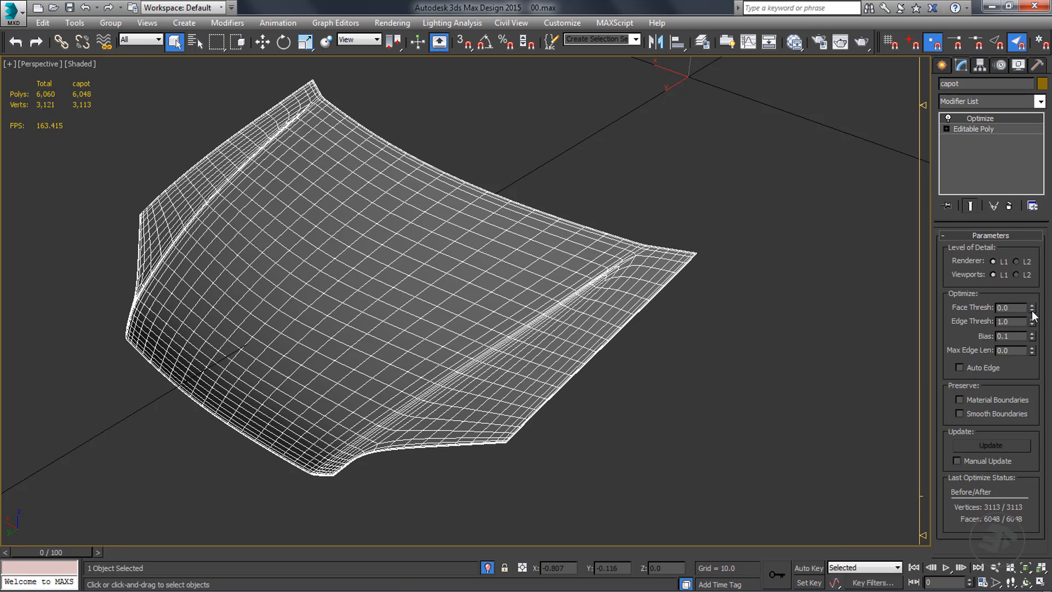
pyautogui.click(1033, 306)
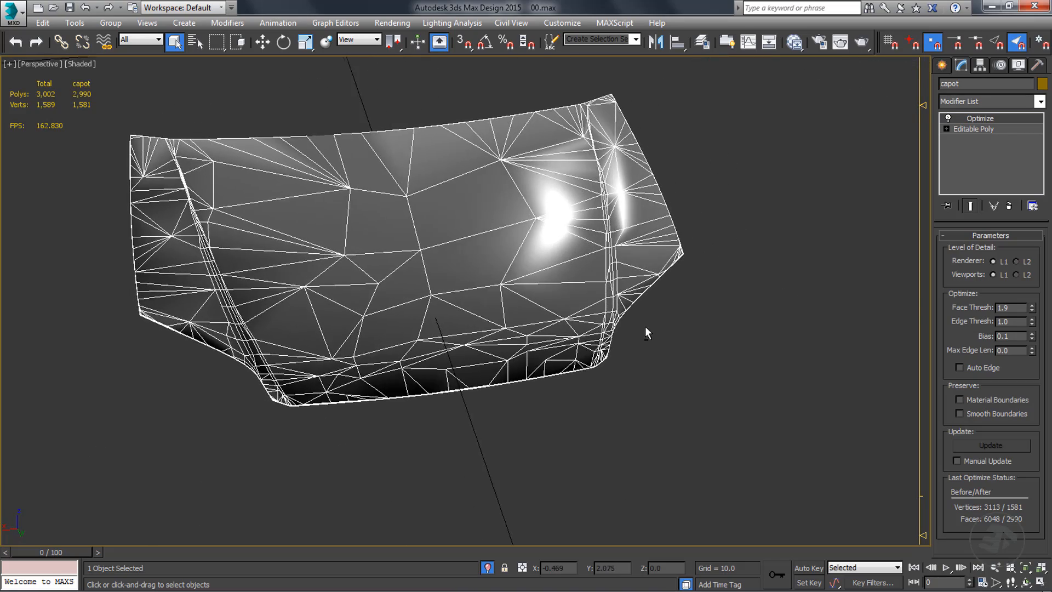
pyautogui.moveTo(648, 333); pyautogui.dragTo(705, 342)
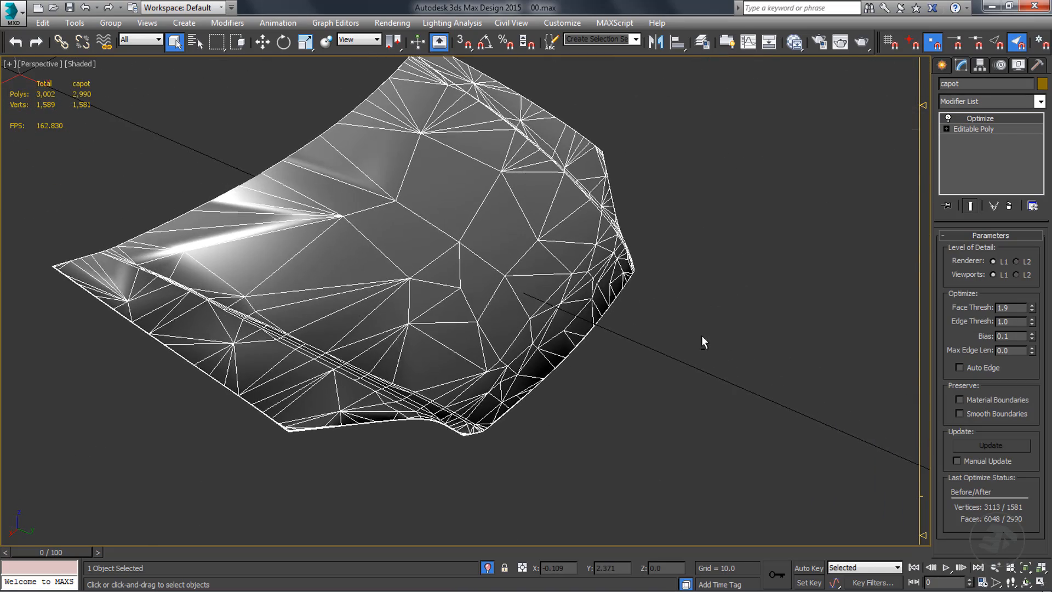
pyautogui.moveTo(704, 342); pyautogui.dragTo(921, 170)
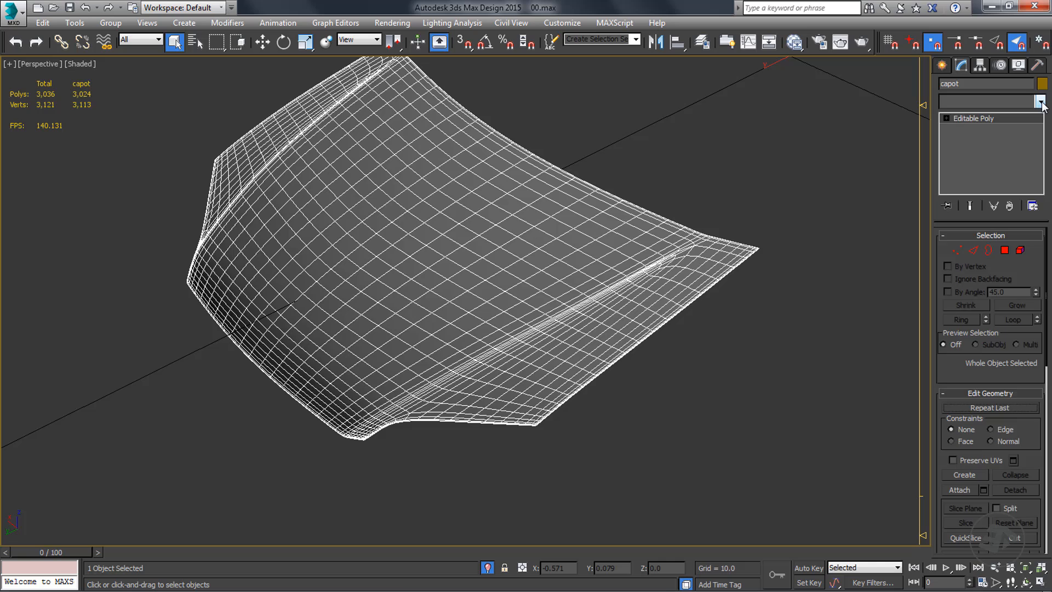
# Step: Add a ProOptimizer modifier to the hood and run its Calculate pass
pyautogui.click(1039, 101)
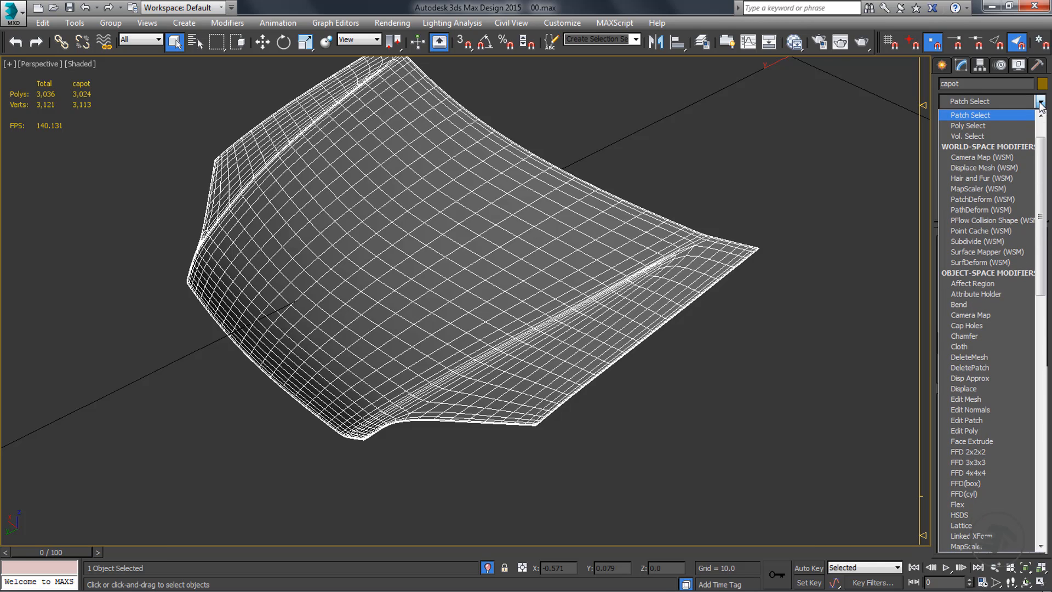
pyautogui.scroll(-3)
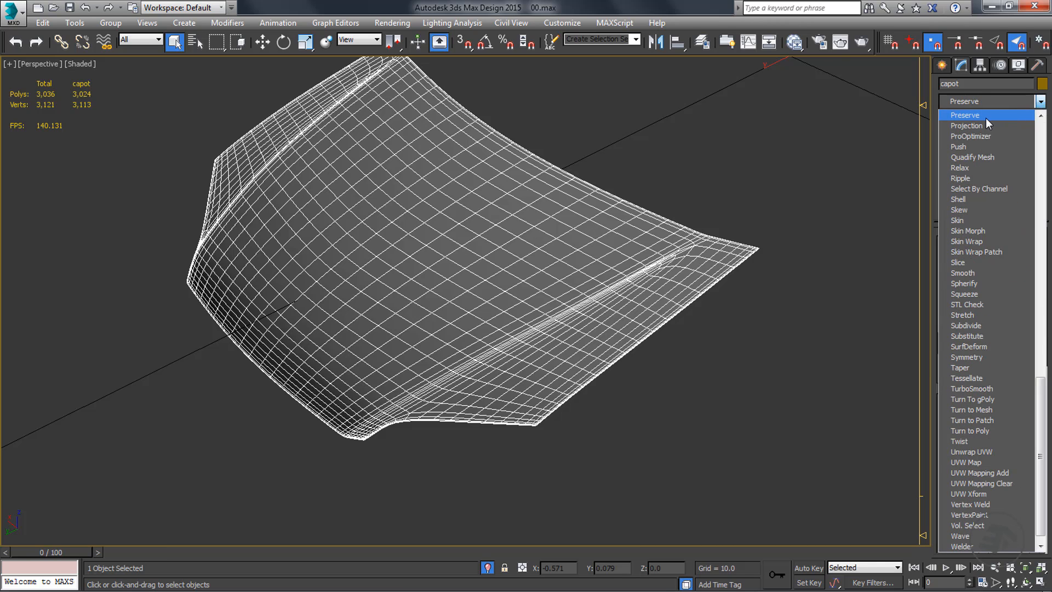
pyautogui.click(970, 136)
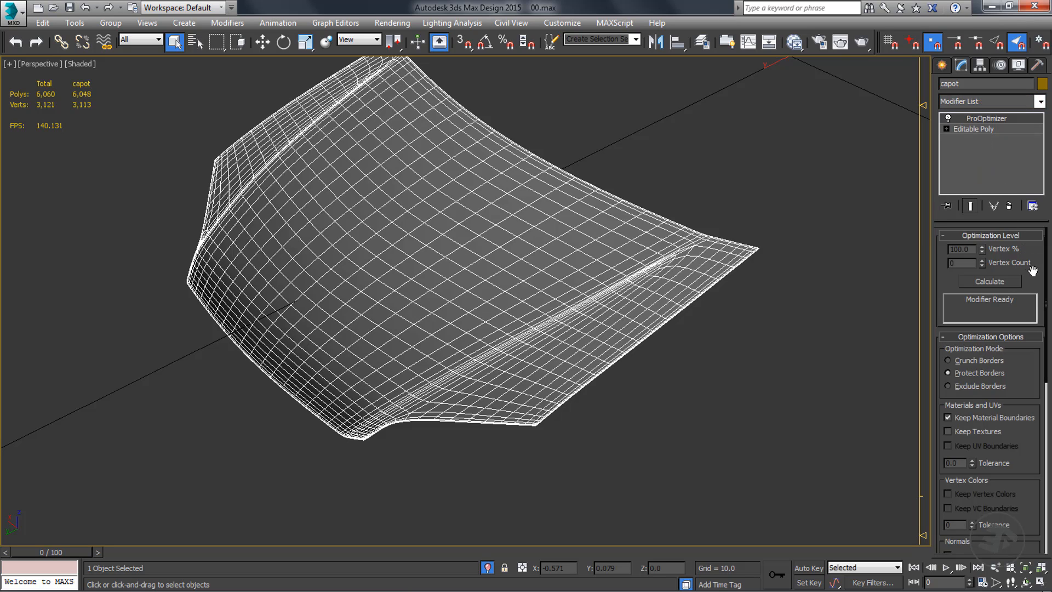
pyautogui.click(989, 282)
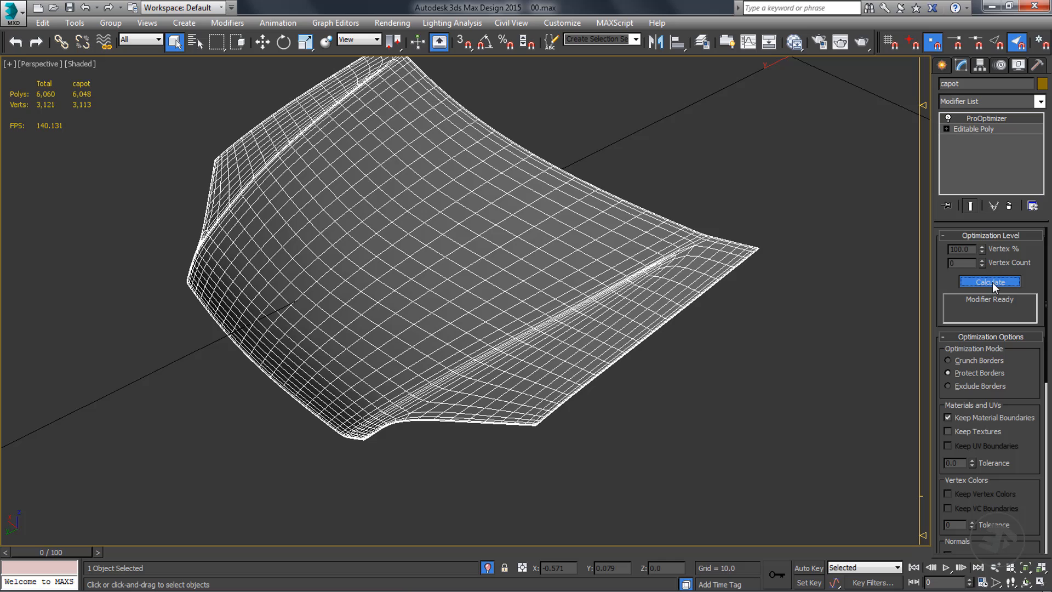
pyautogui.click(989, 282)
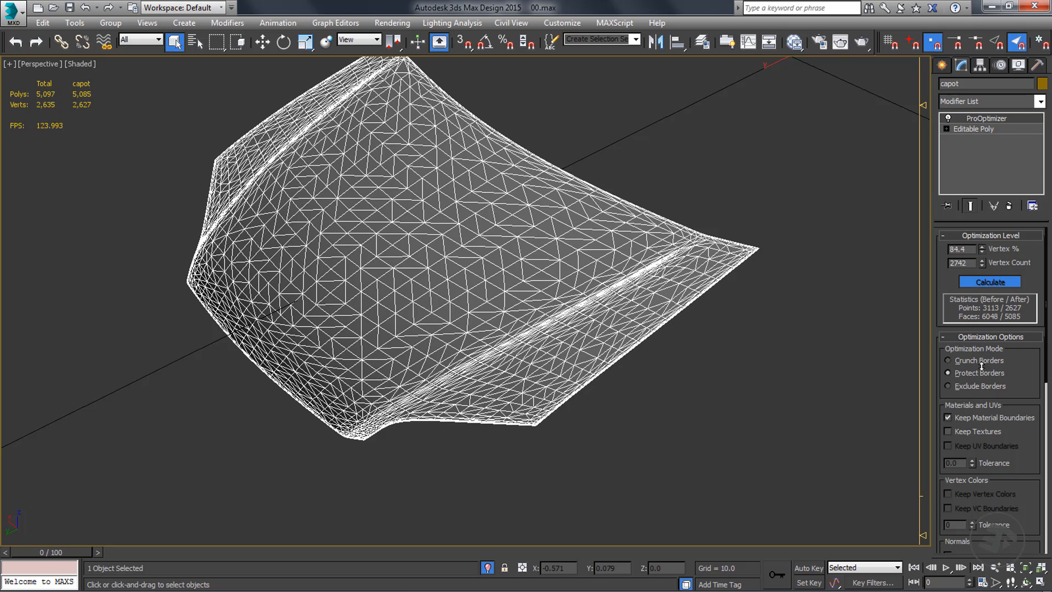
# Step: Lower the Vertex % until the hood is a coarse mesh of 432 polygons and 242 vertices
pyautogui.click(989, 282)
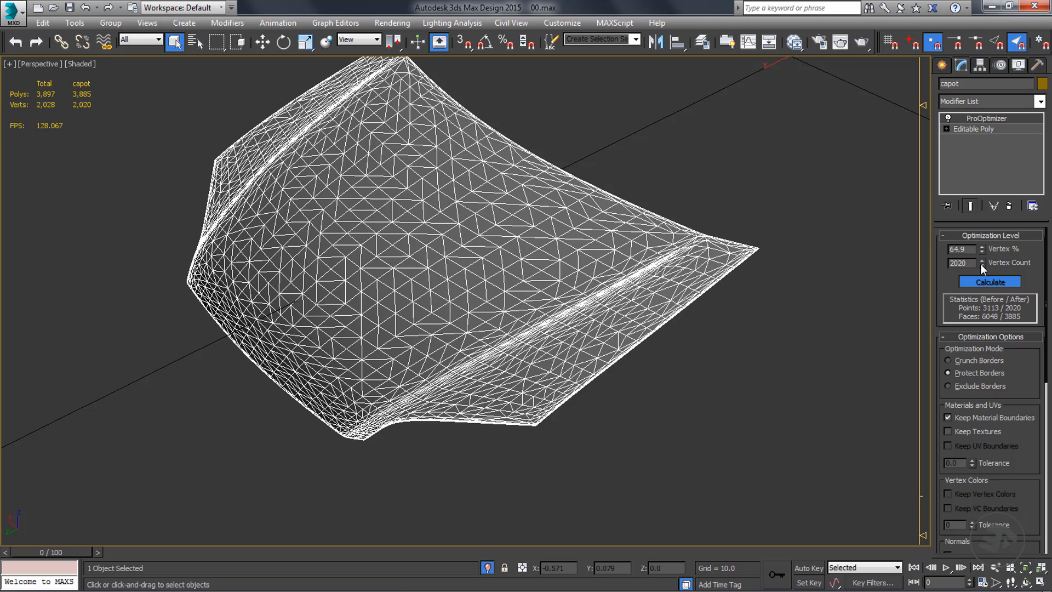
pyautogui.click(981, 252)
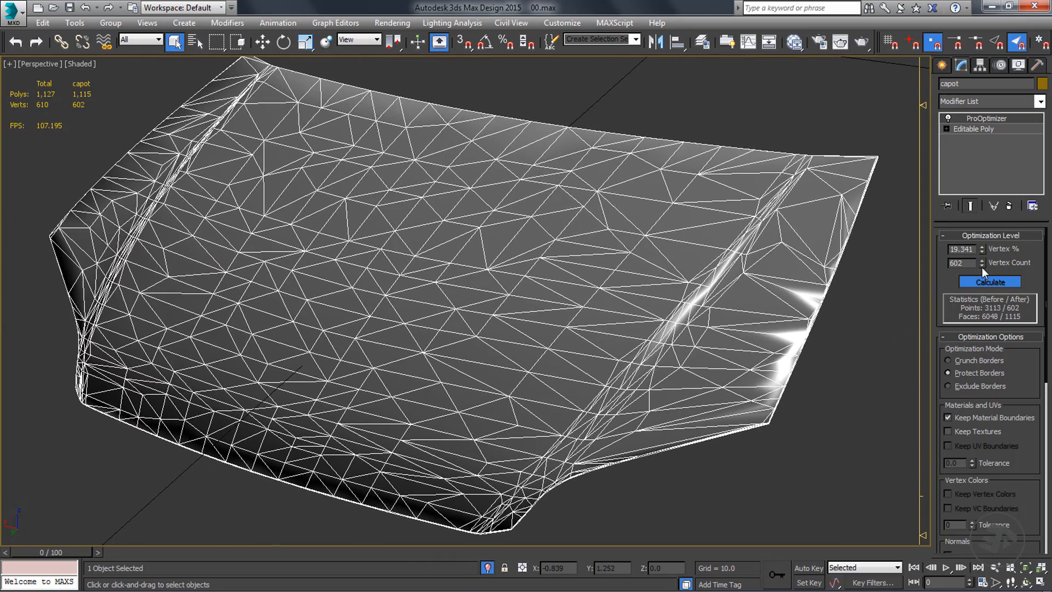
pyautogui.click(989, 281)
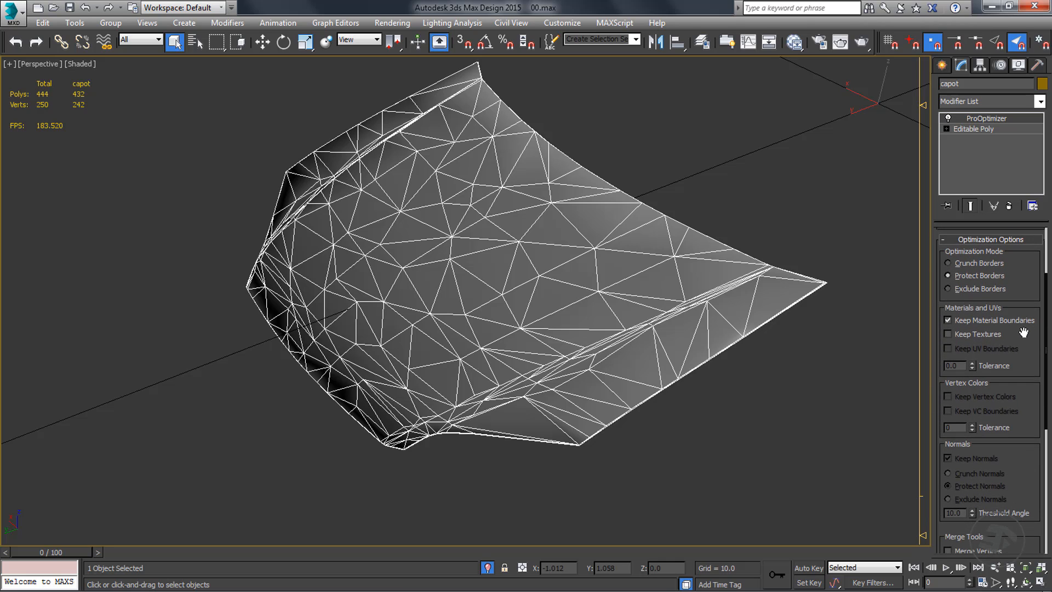
pyautogui.scroll(-3)
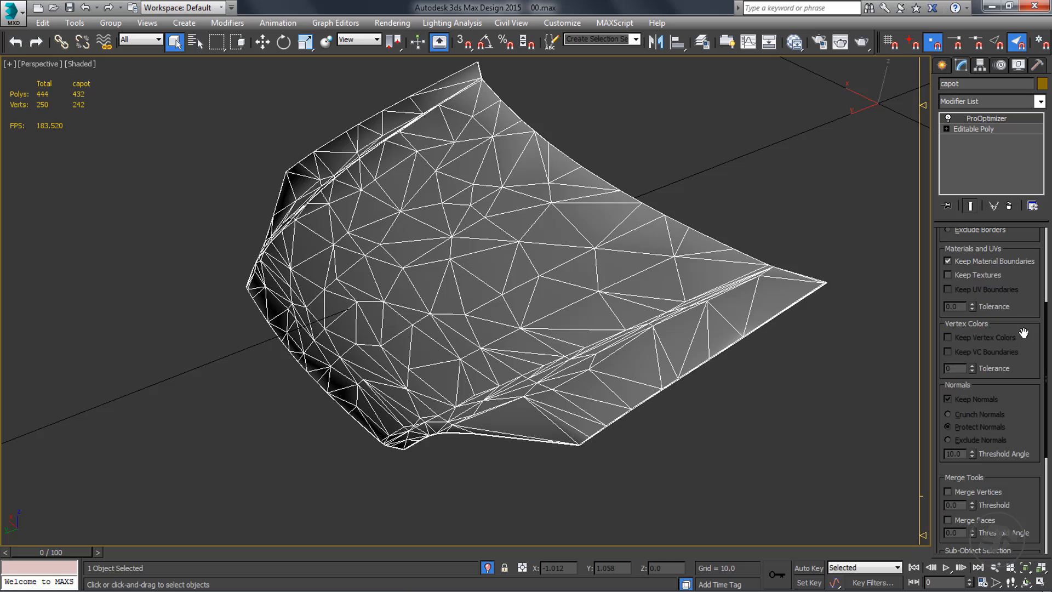
pyautogui.scroll(-3)
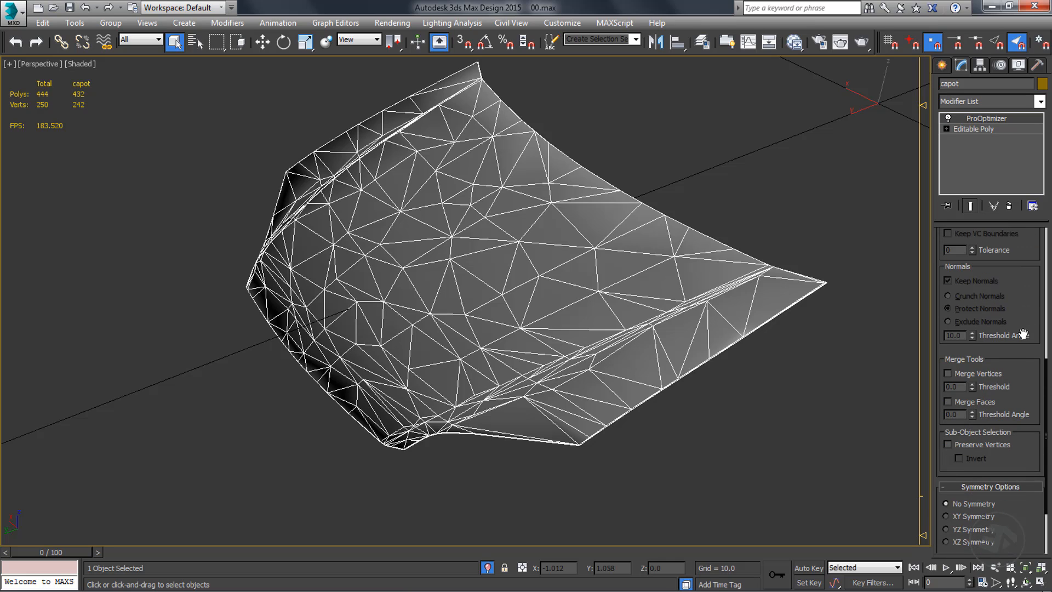
pyautogui.scroll(-3)
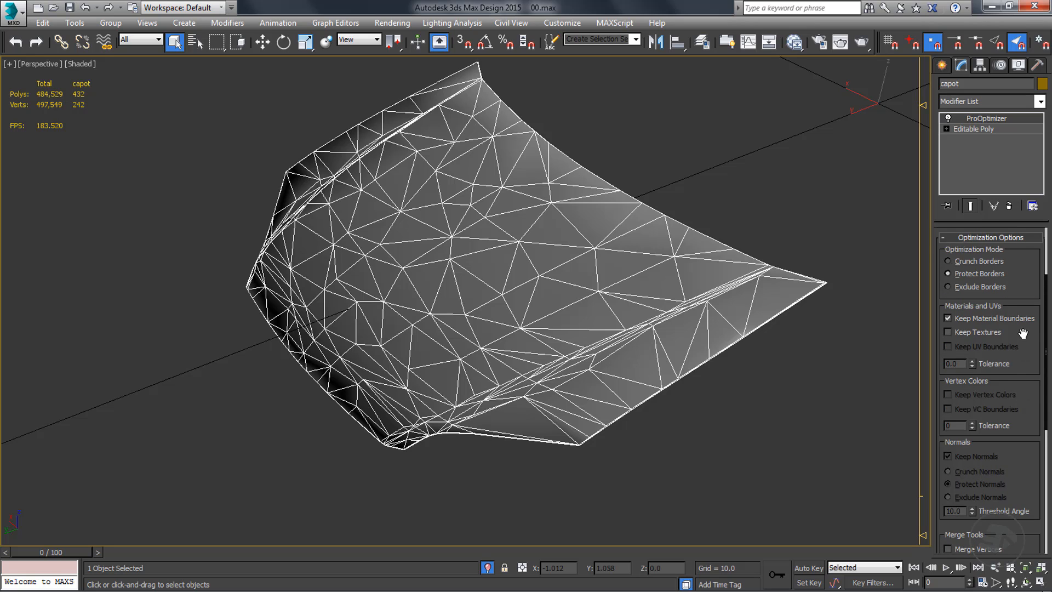
# Step: Delete the ProOptimizer modifier from the hood's stack
pyautogui.rightClick(973, 130)
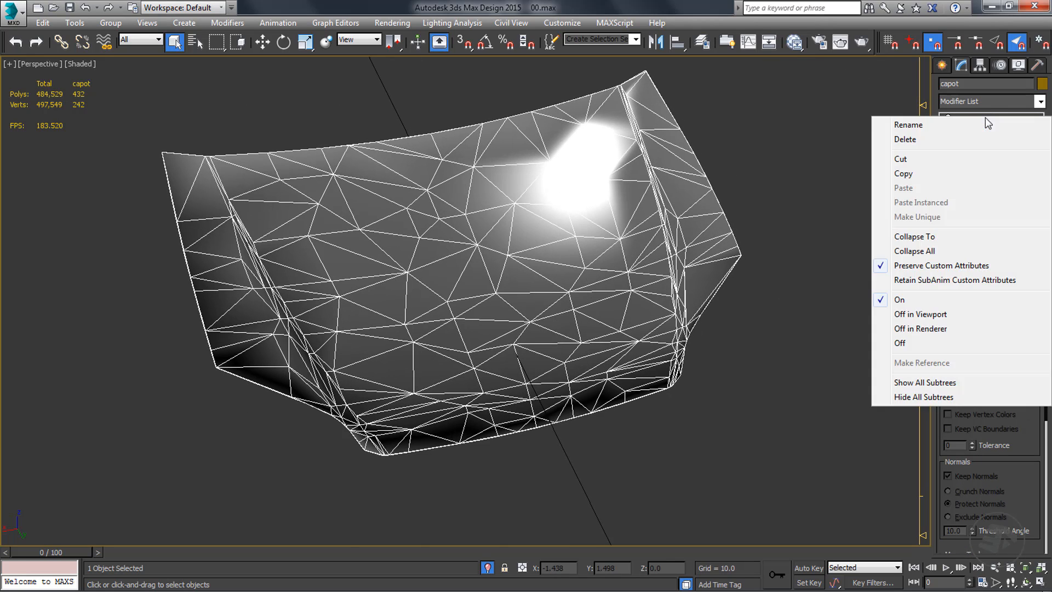
pyautogui.click(915, 251)
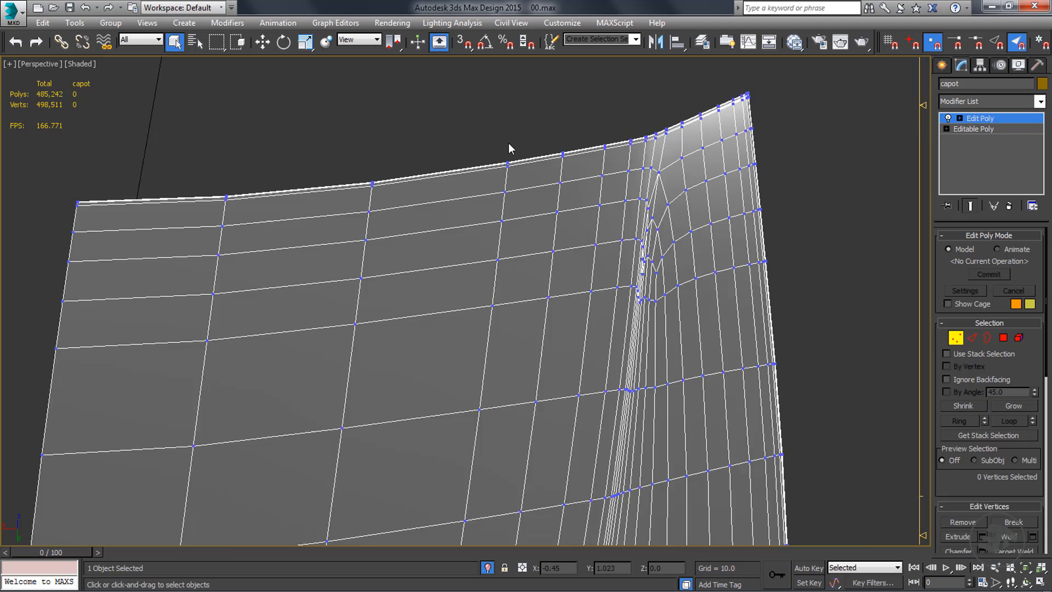
# Step: With Edit Poly in Vertex mode, Target Weld a stray top-edge vertex onto its neighbour
pyautogui.rightClick(509, 148)
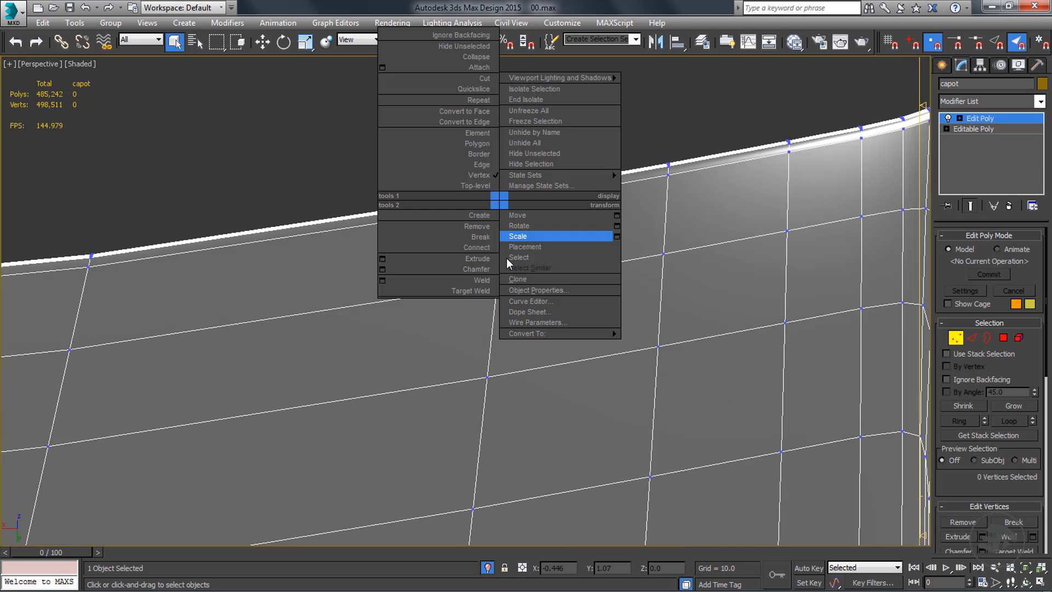
pyautogui.click(517, 237)
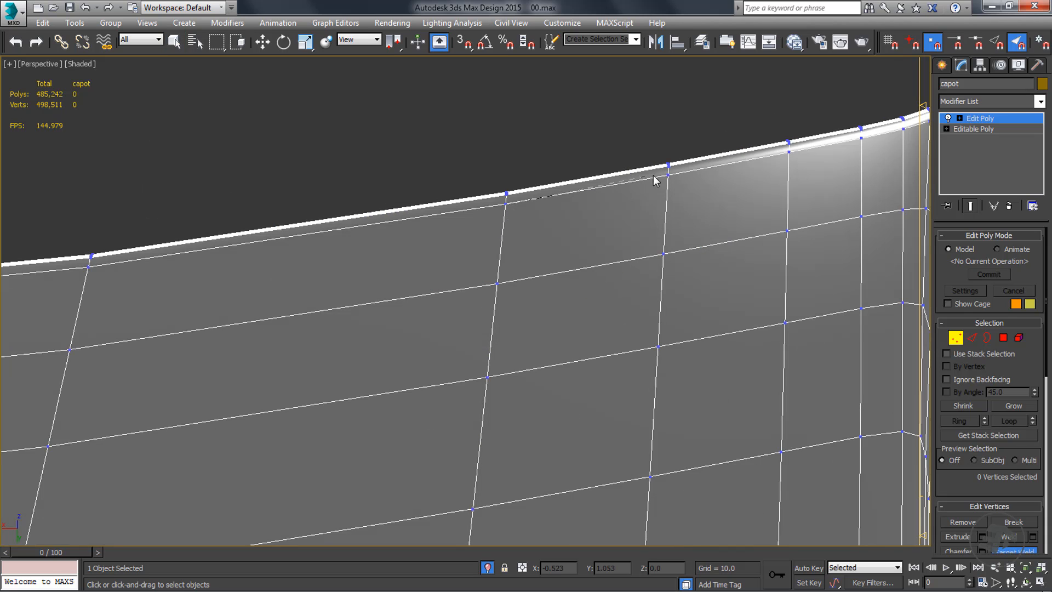
pyautogui.moveTo(497, 279); pyautogui.dragTo(664, 175)
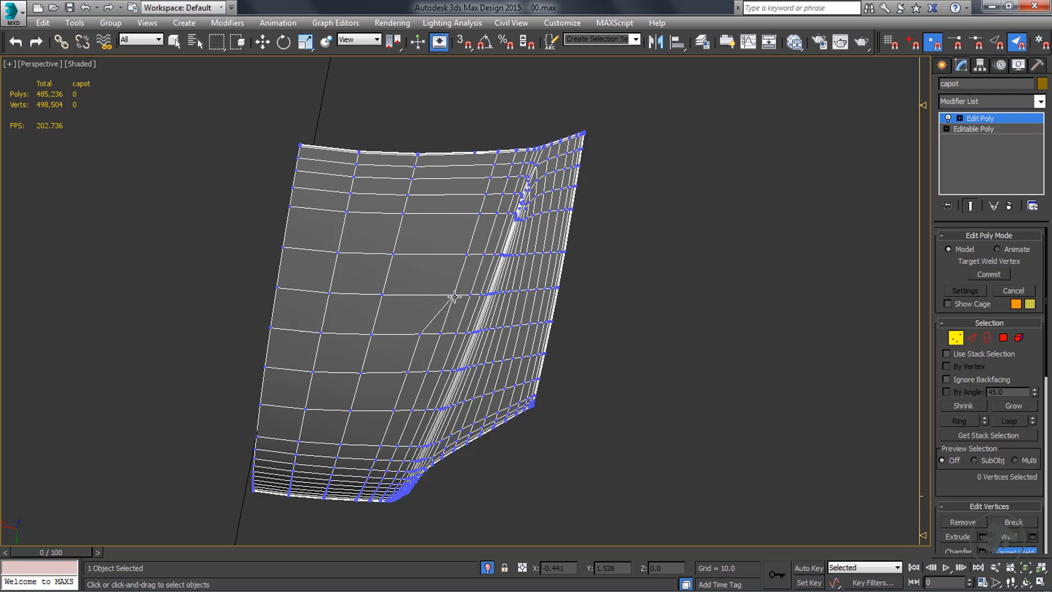
pyautogui.moveTo(524, 269)
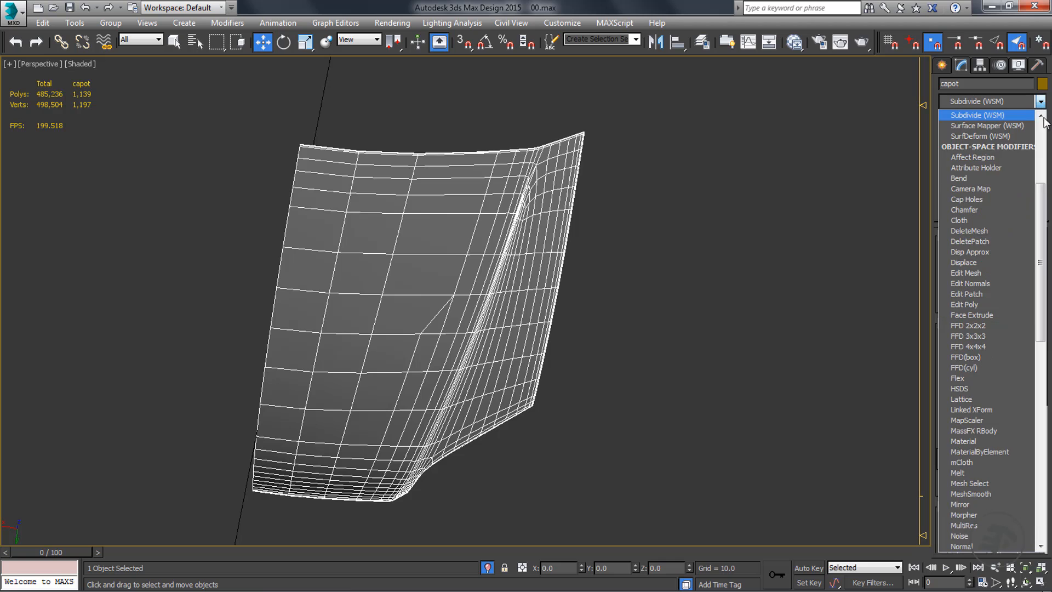
# Step: Add a Symmetry modifier mirroring the half hood across X into a full 2,278-polygon hood
pyautogui.scroll(-3)
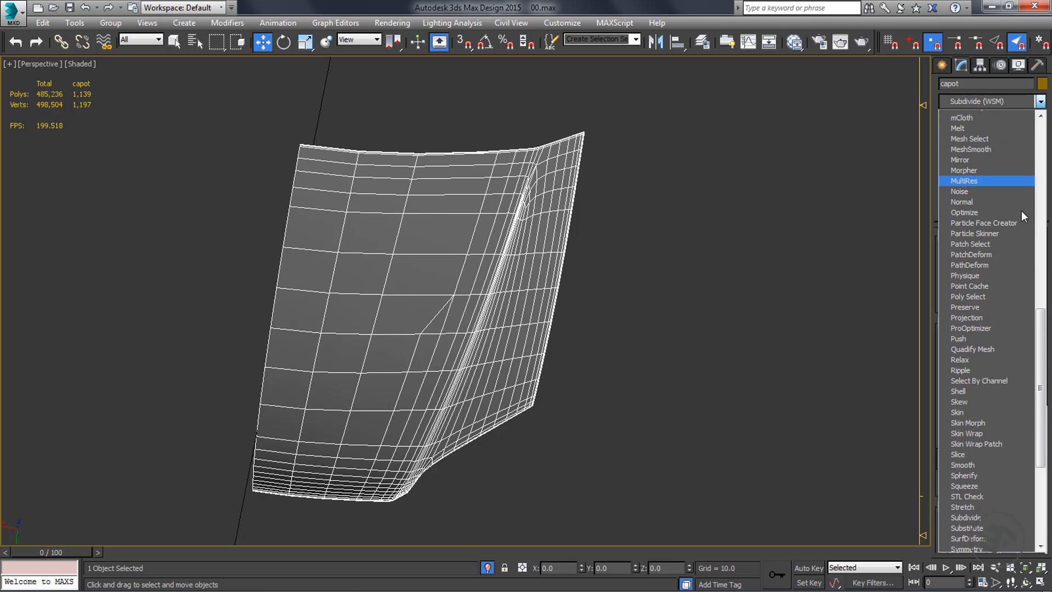
pyautogui.scroll(-3)
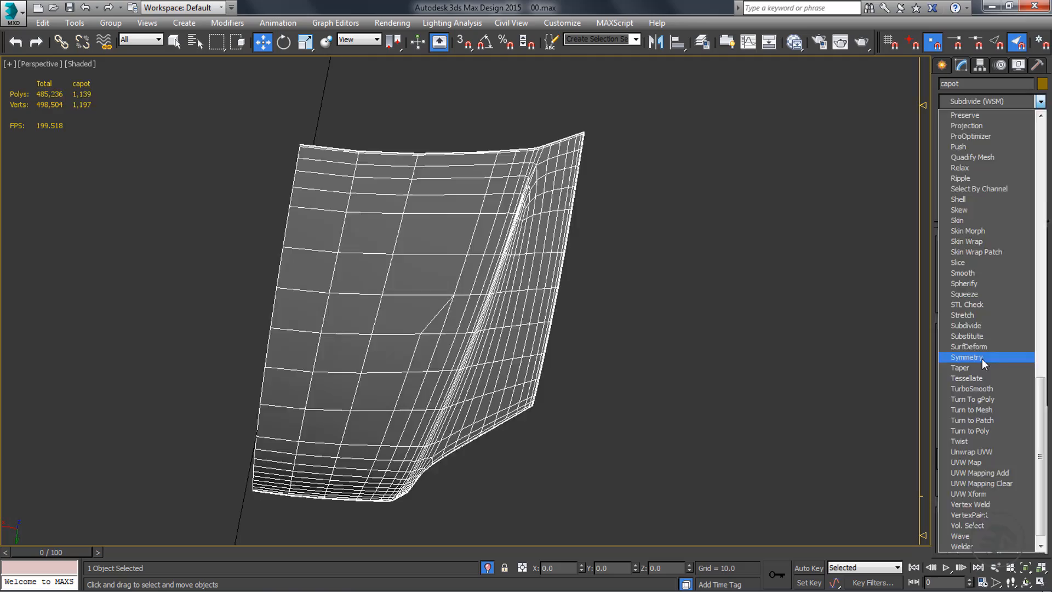
pyautogui.click(967, 356)
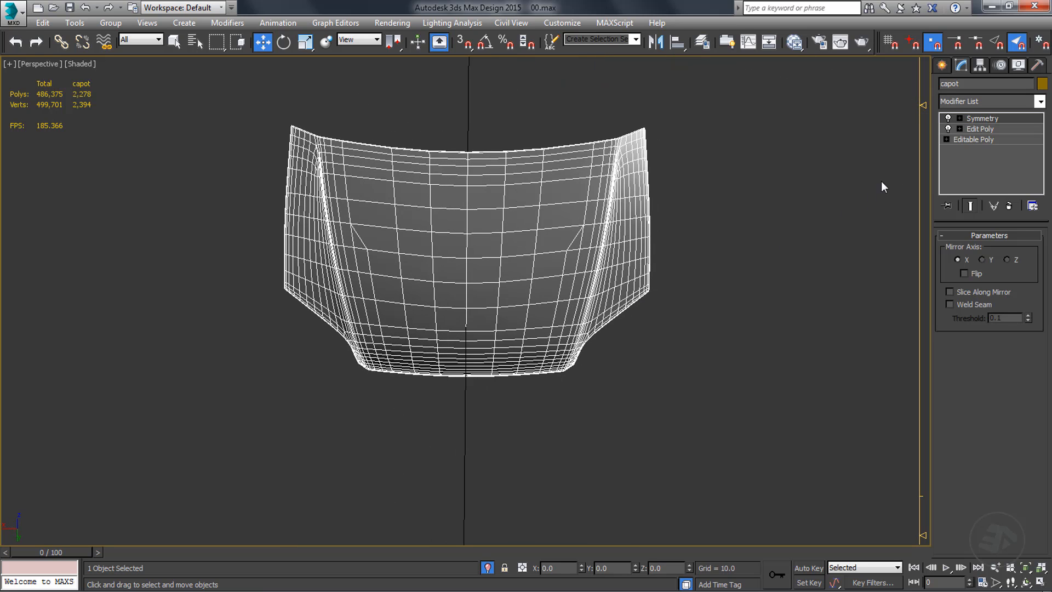
# Step: Return to the Edit Poly layer below Symmetry and bring up its stack options
pyautogui.click(981, 130)
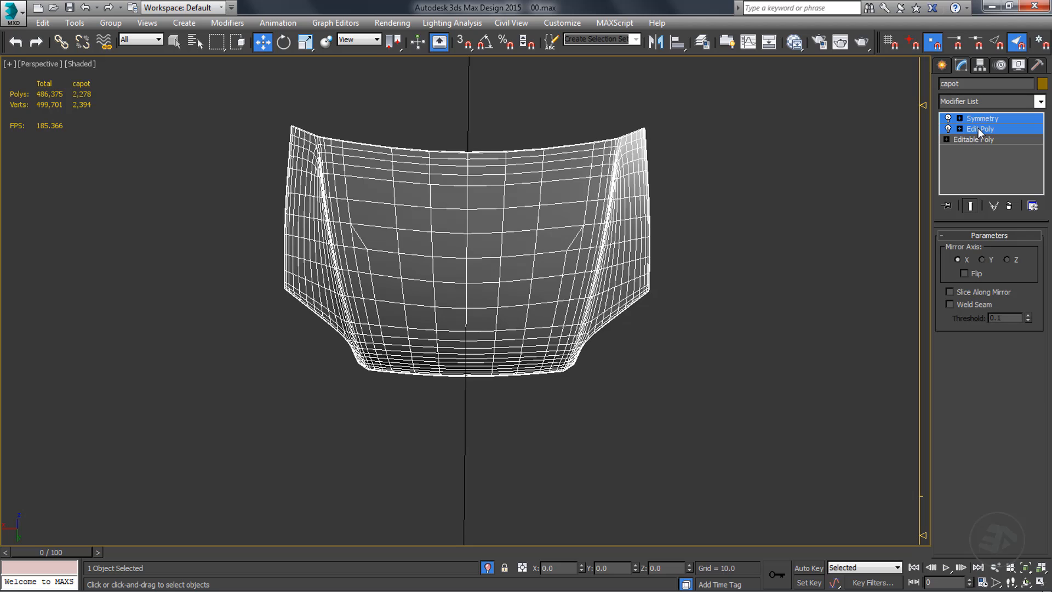
pyautogui.rightClick(980, 128)
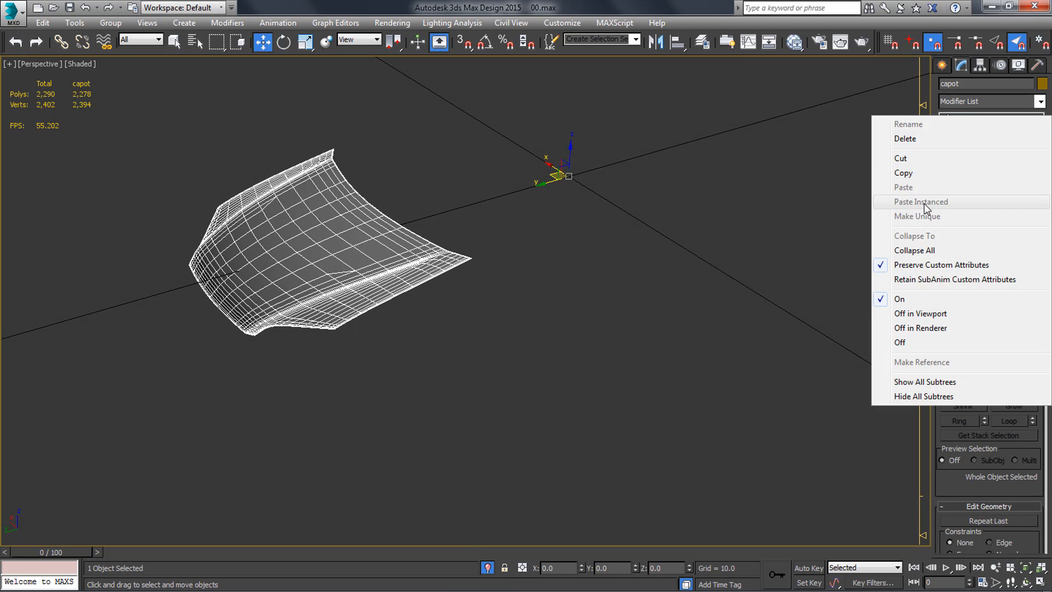